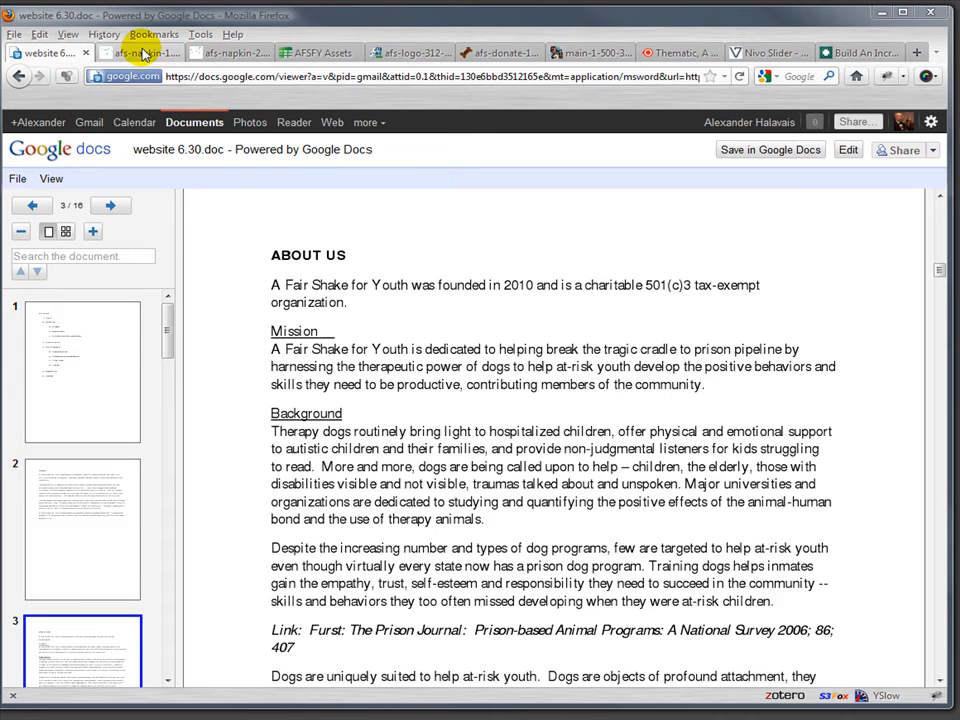
Step: View the first napkin sketch image afs-napkin-1.png of the homepage layout
left_click(140, 52)
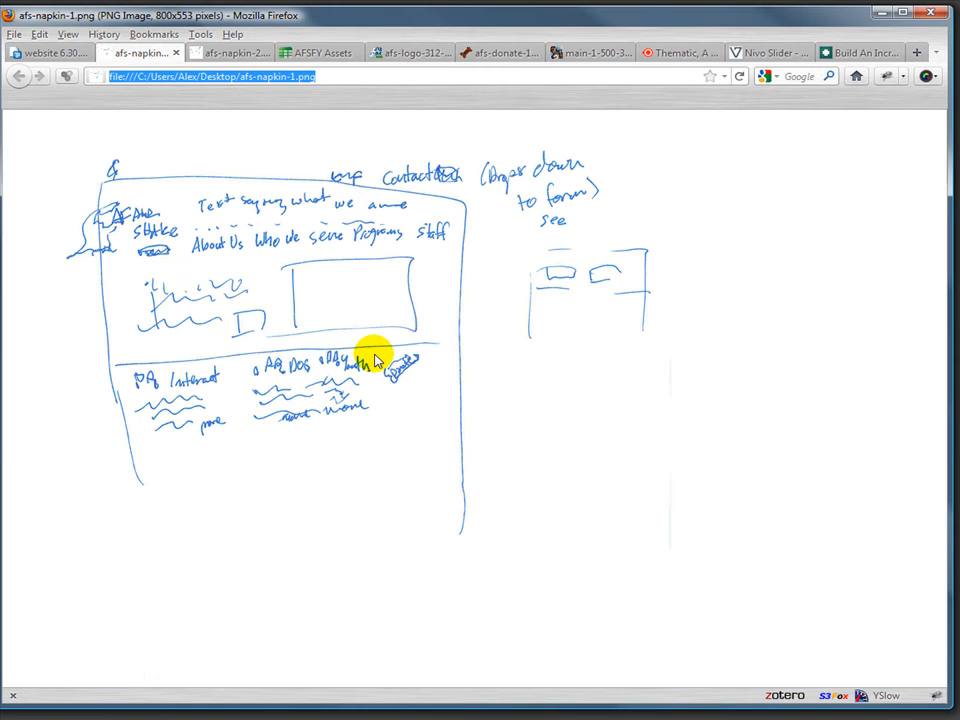
mouse_move(310, 444)
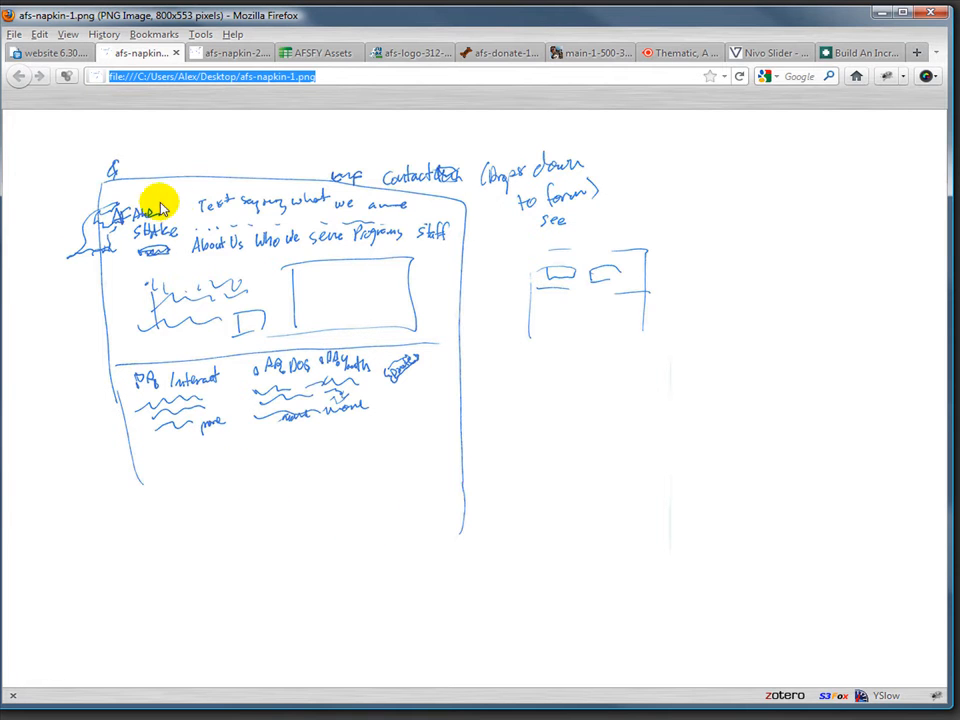
mouse_move(344, 206)
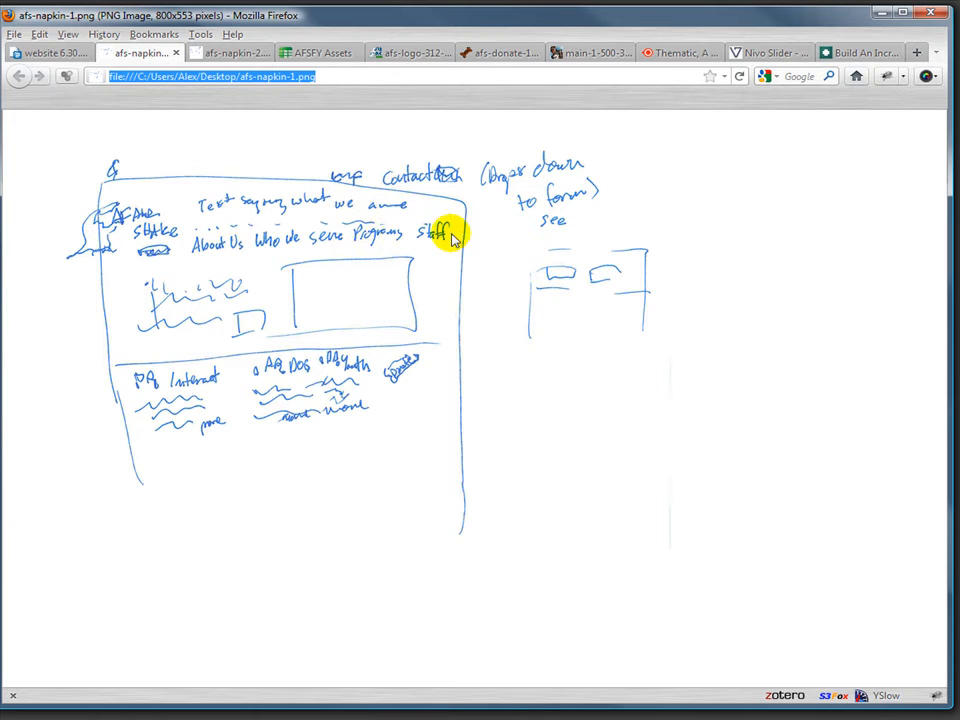
mouse_move(324, 292)
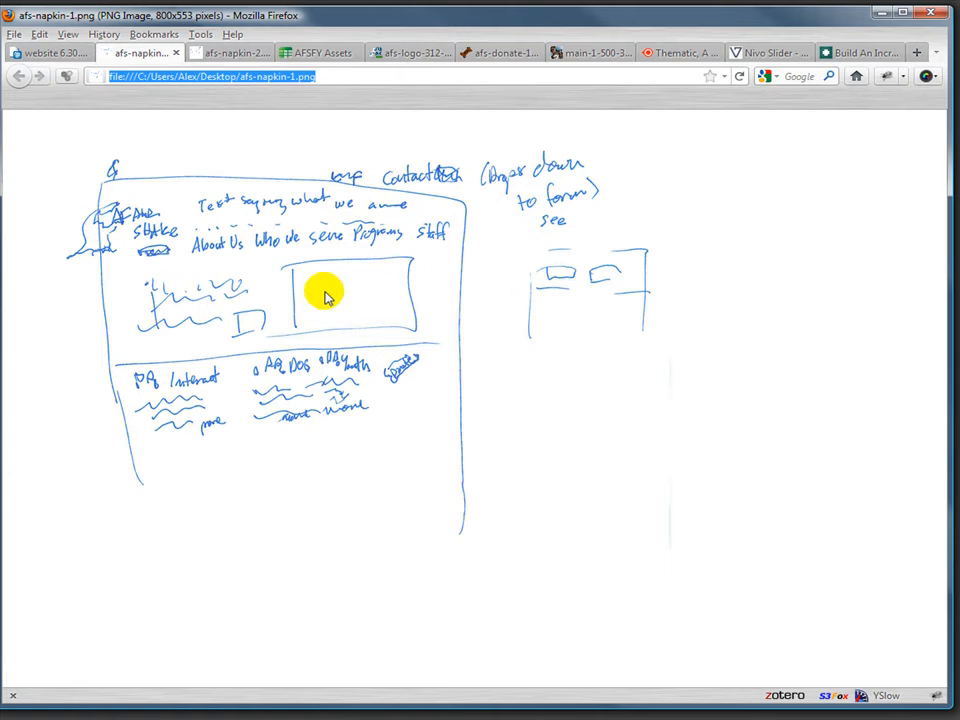
mouse_move(222, 332)
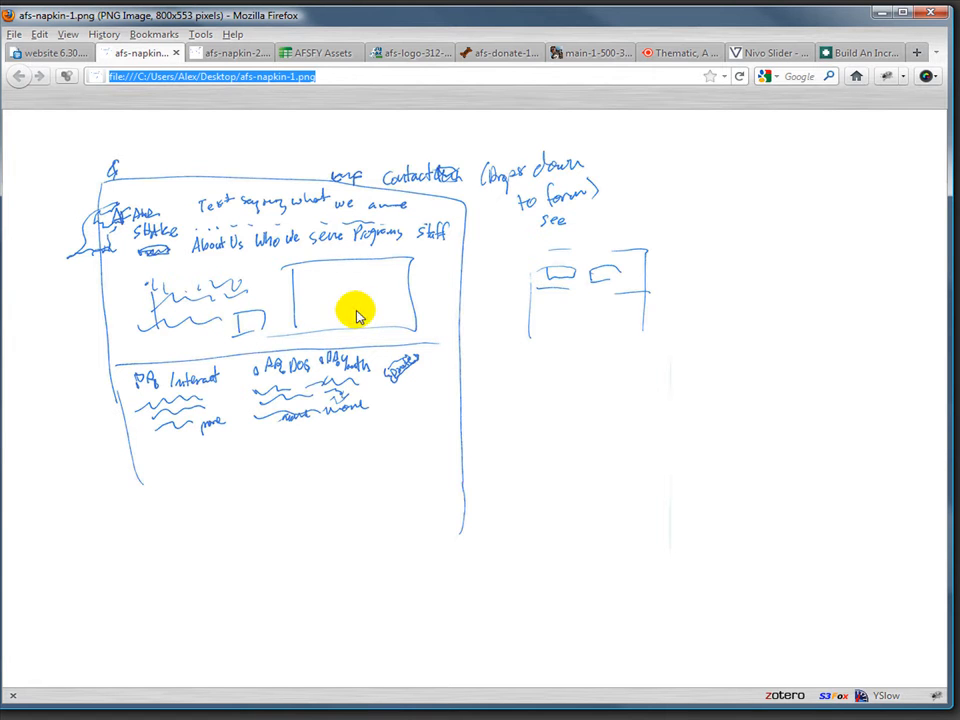
mouse_move(210, 308)
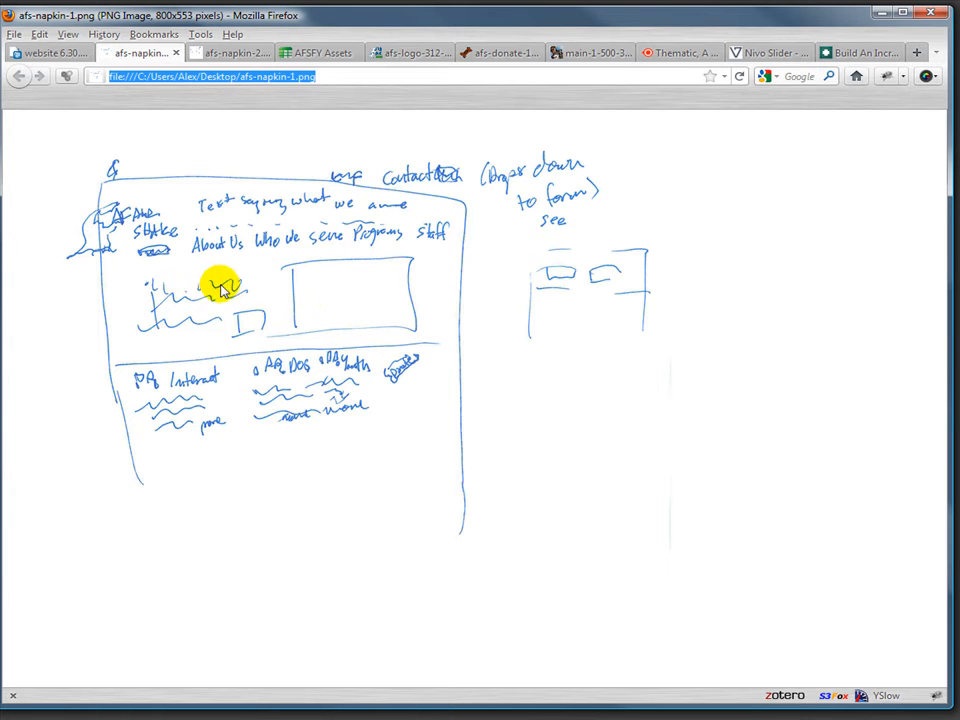
mouse_move(328, 292)
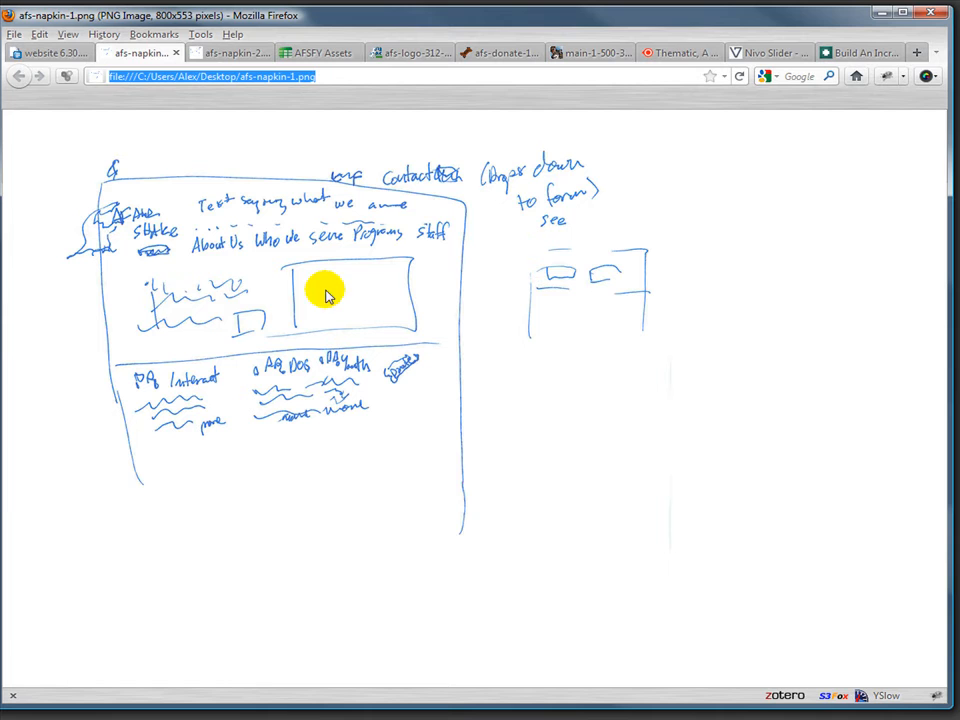
mouse_move(498, 304)
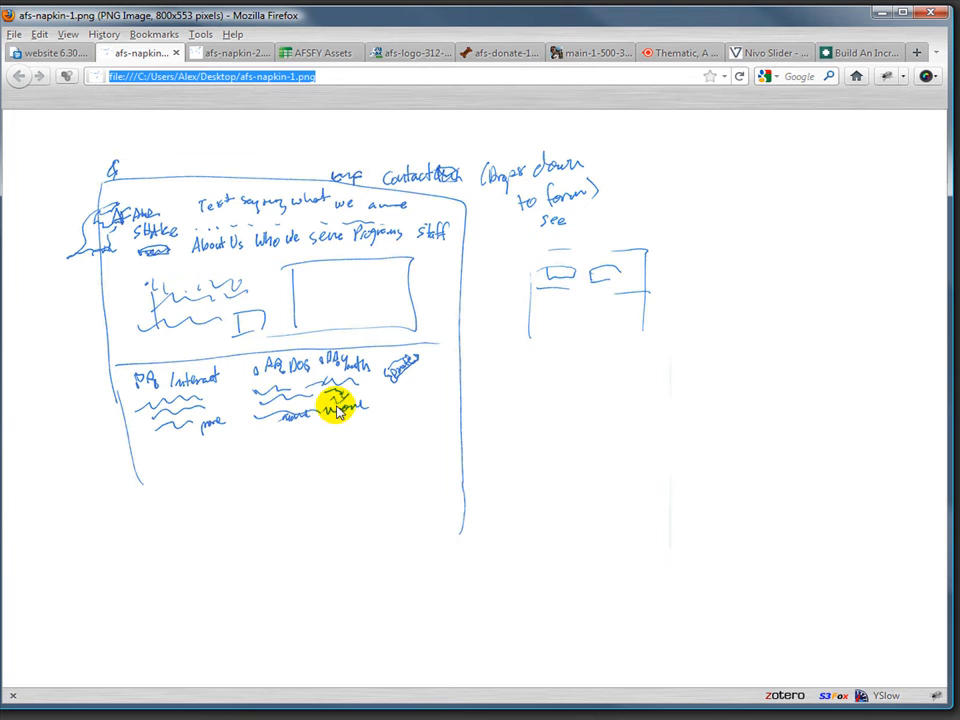
mouse_move(276, 470)
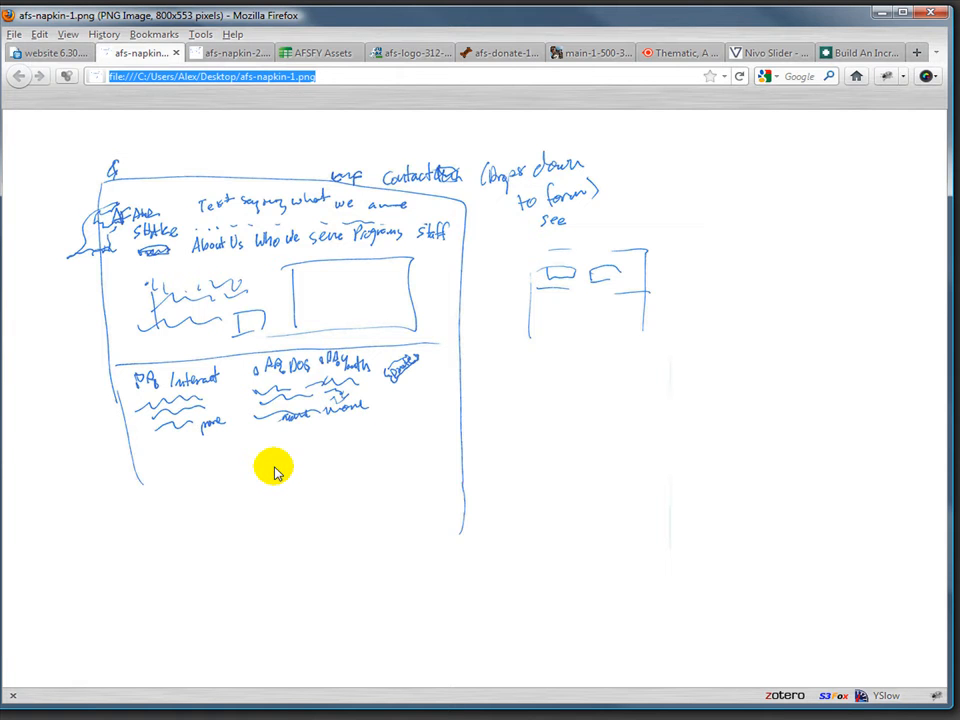
mouse_move(404, 360)
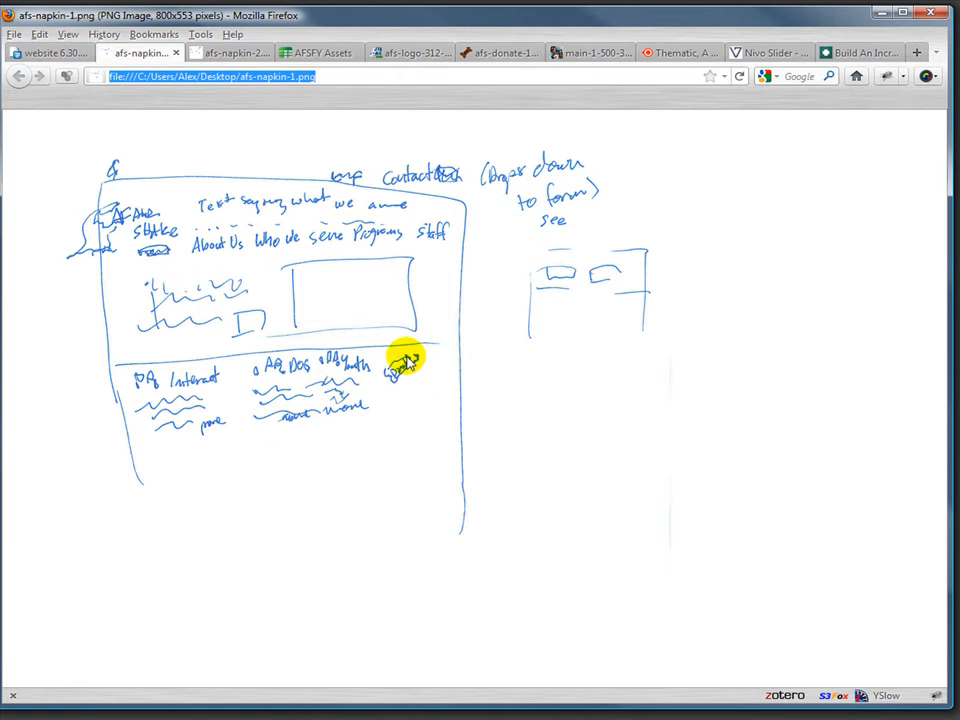
mouse_move(444, 390)
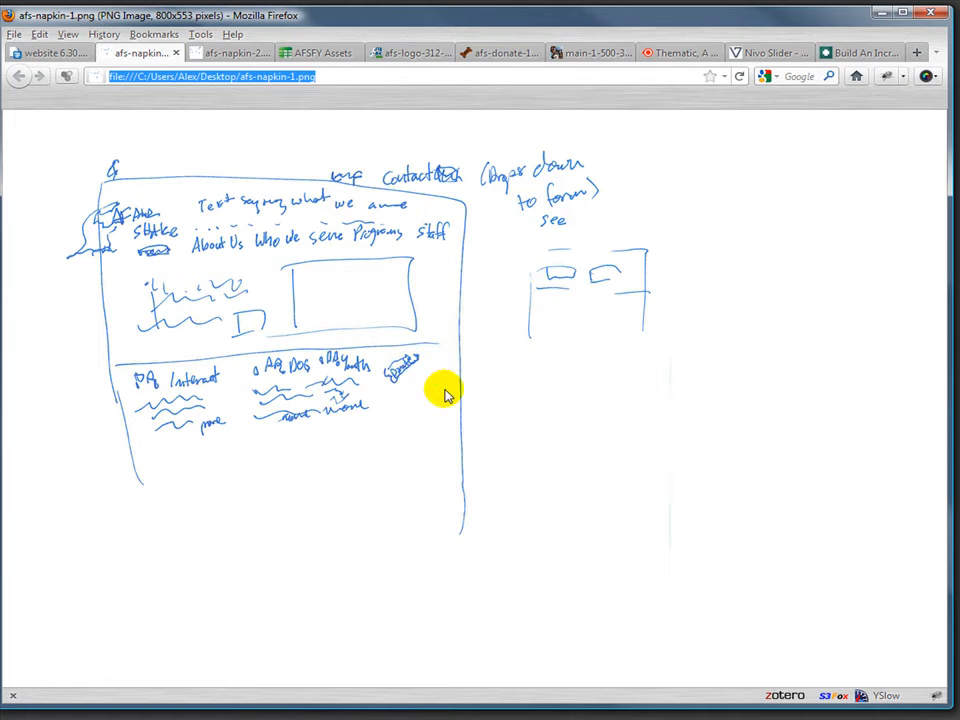
mouse_move(404, 440)
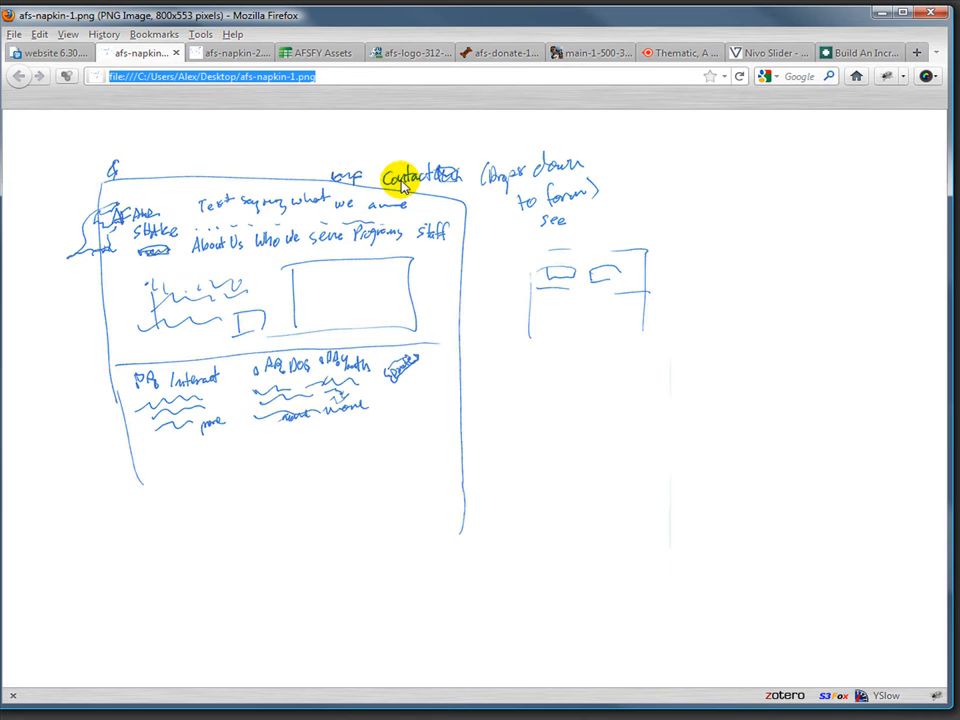
mouse_move(492, 618)
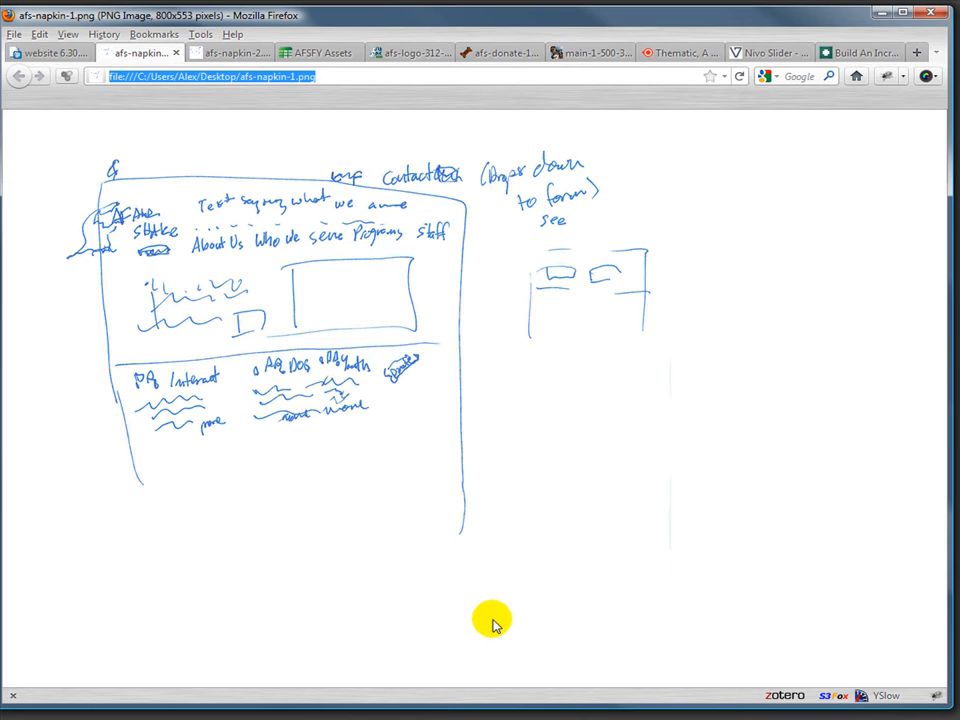
mouse_move(238, 420)
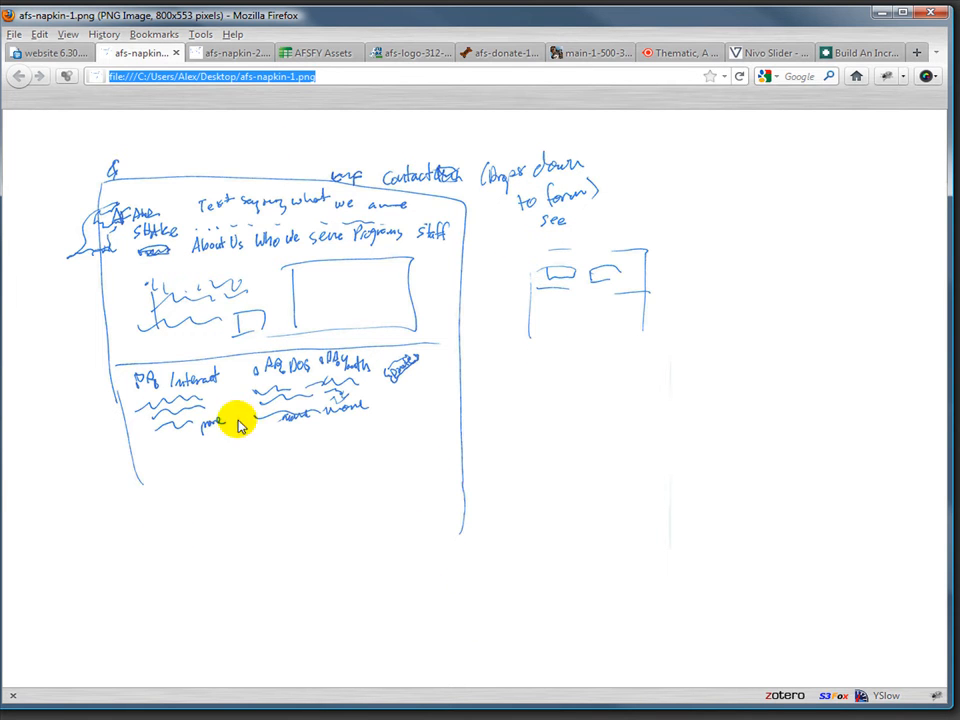
Step: View the second napkin sketch afs-napkin-2.png showing the image slider page
left_click(230, 52)
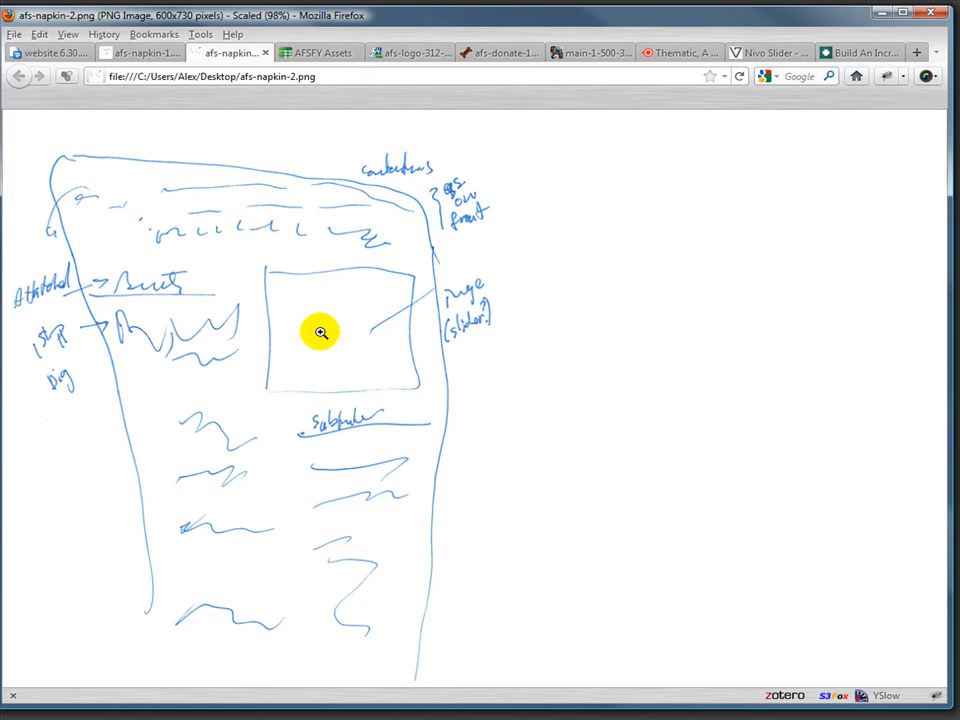
mouse_move(296, 232)
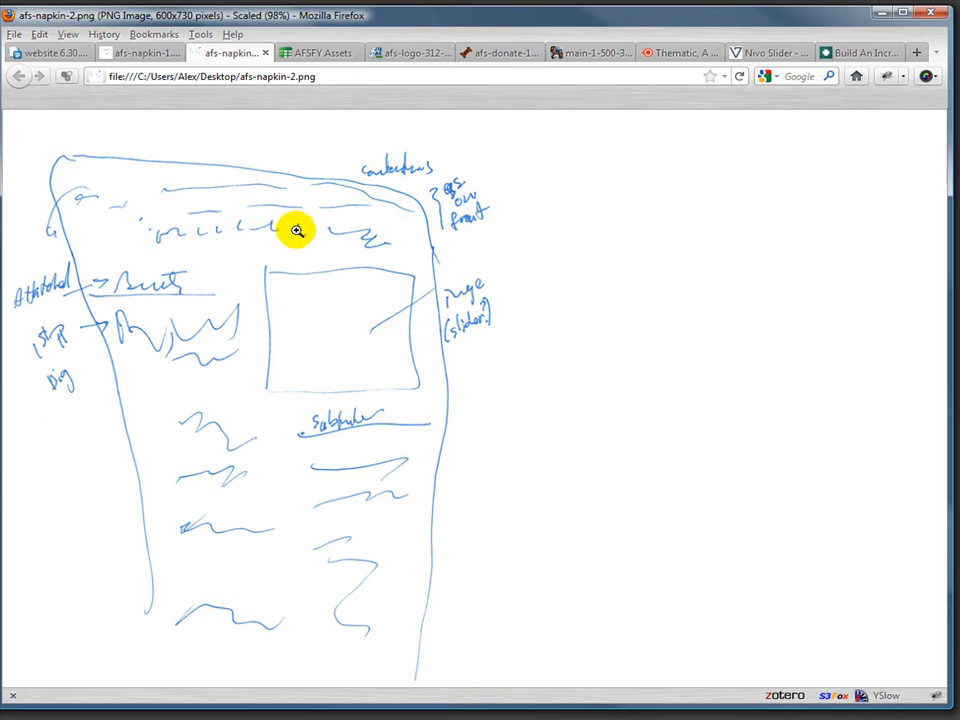
mouse_move(178, 366)
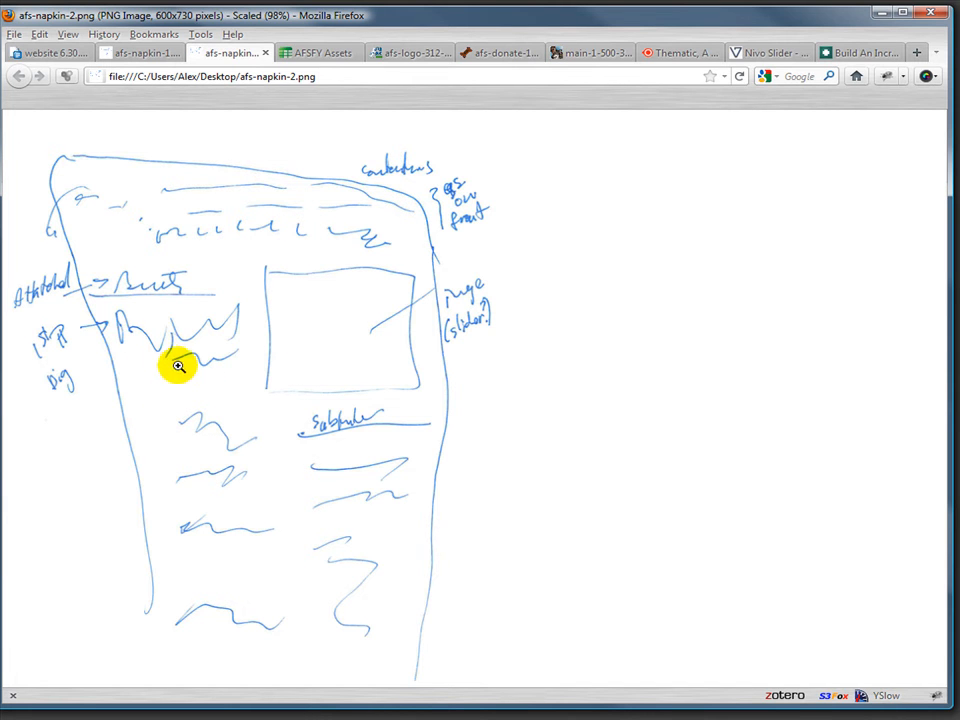
mouse_move(436, 498)
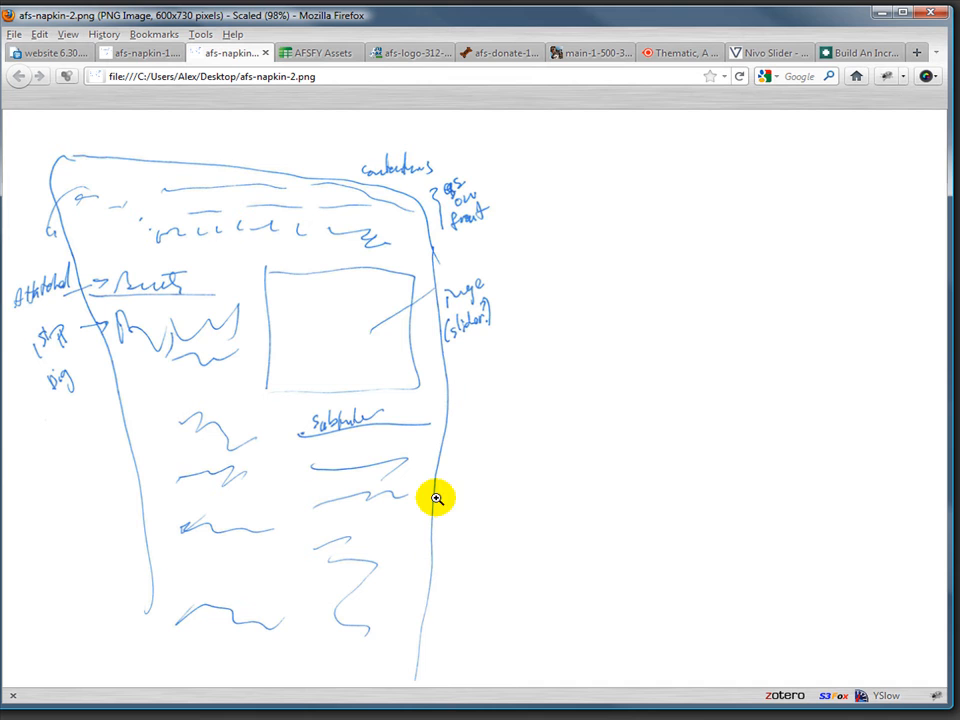
Step: Switch to the AFSPY Assets spreadsheet and select the main-3-500-370.jpg entry in cell A7
left_click(318, 52)
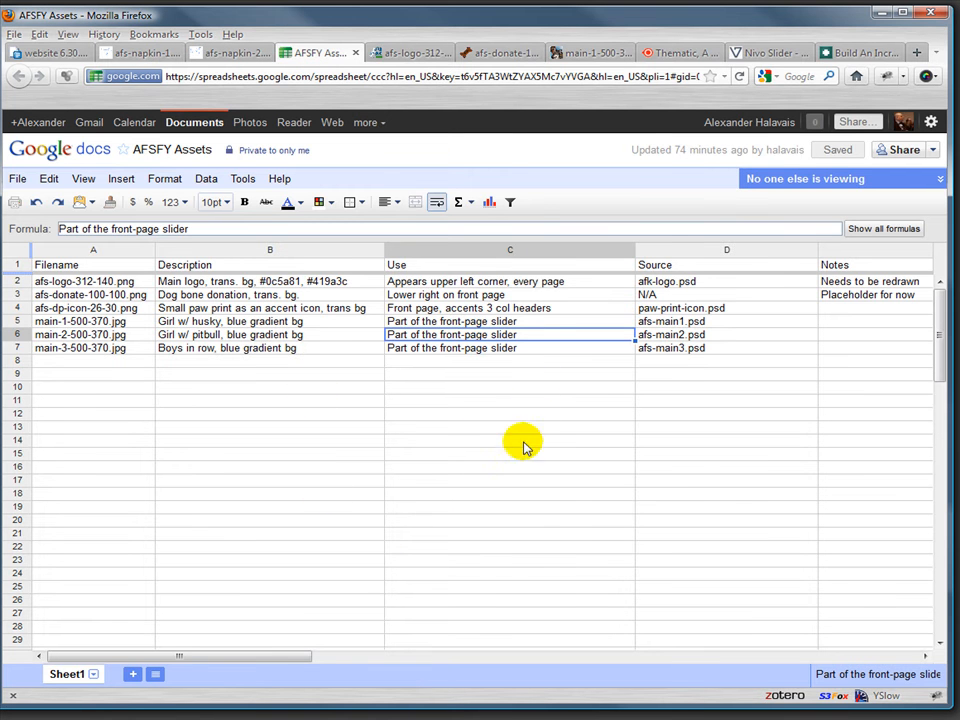
mouse_move(250, 580)
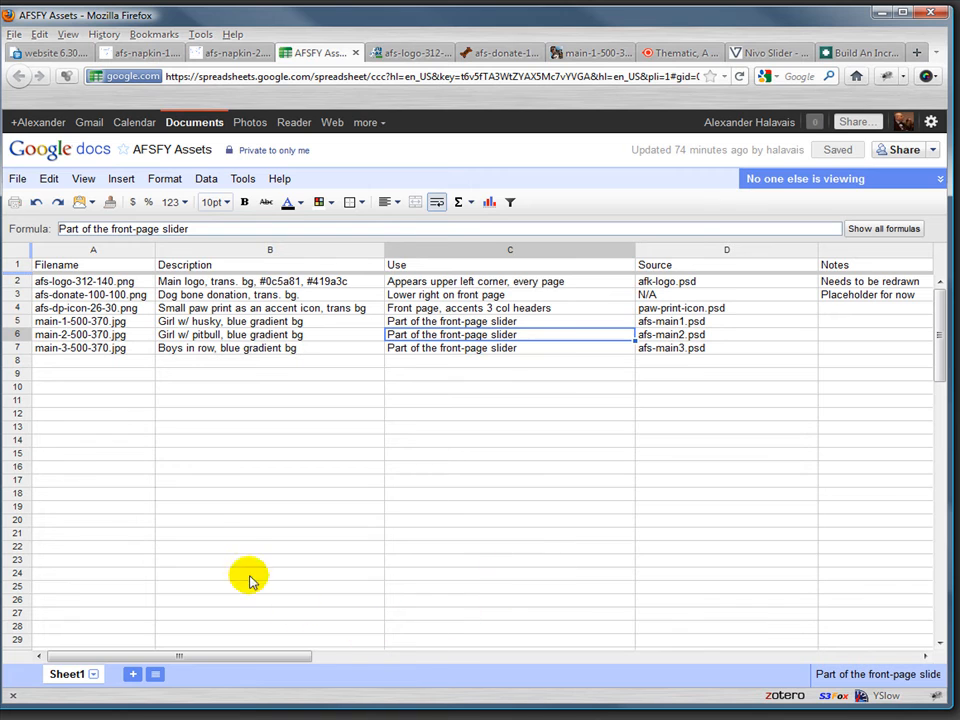
mouse_move(272, 348)
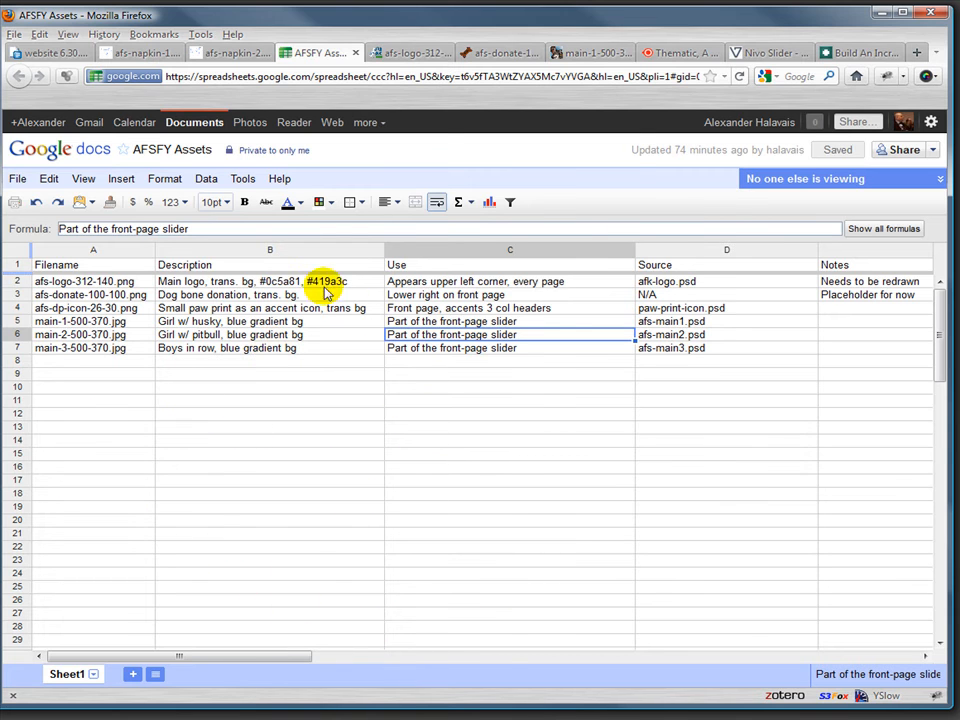
left_click(90, 294)
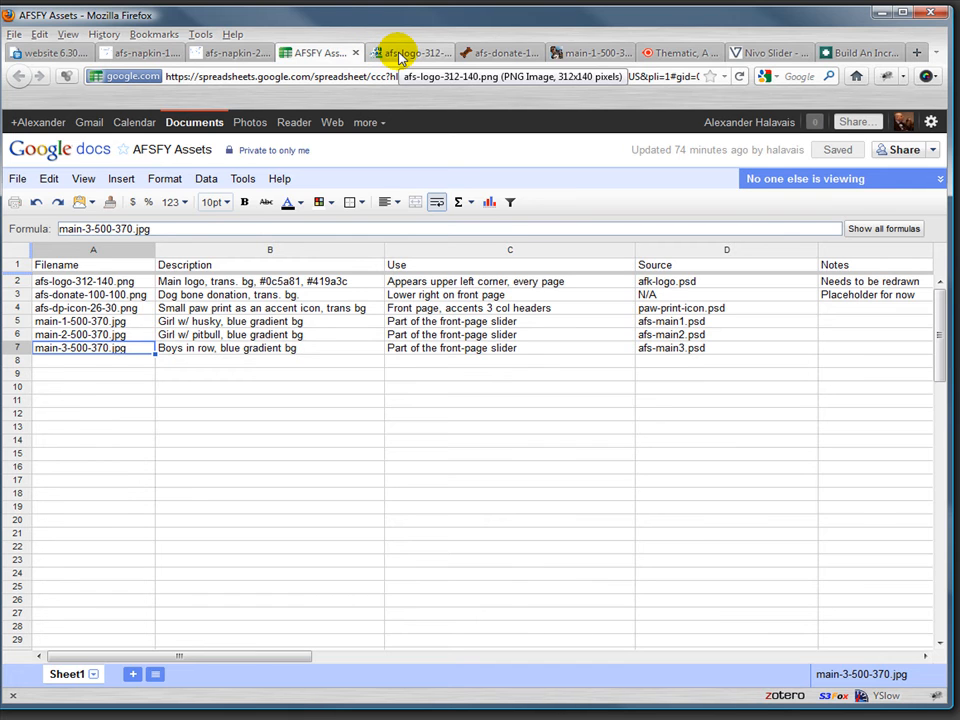
Step: View the afs-logo, afs-donate bone graphic and main-1-500-370 girl-with-dog photo in turn
left_click(410, 52)
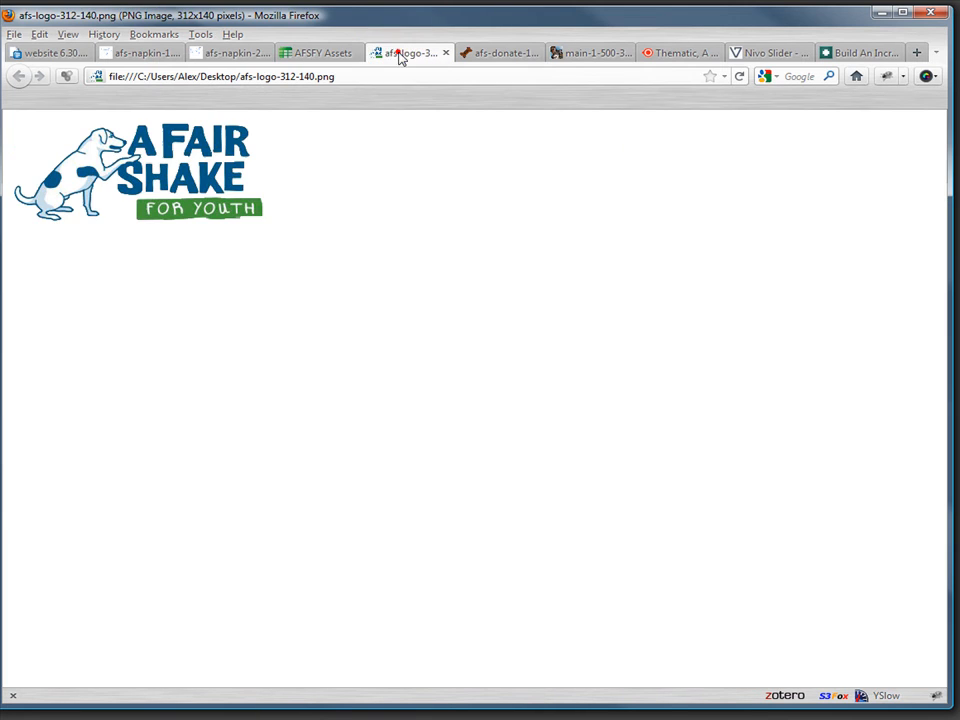
mouse_move(624, 28)
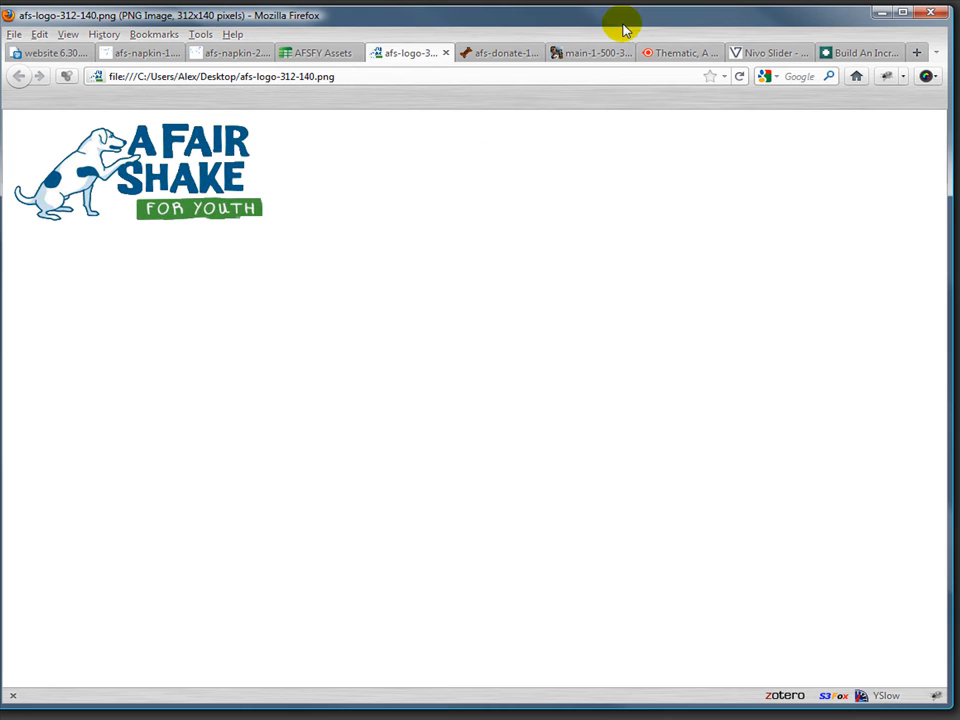
left_click(500, 52)
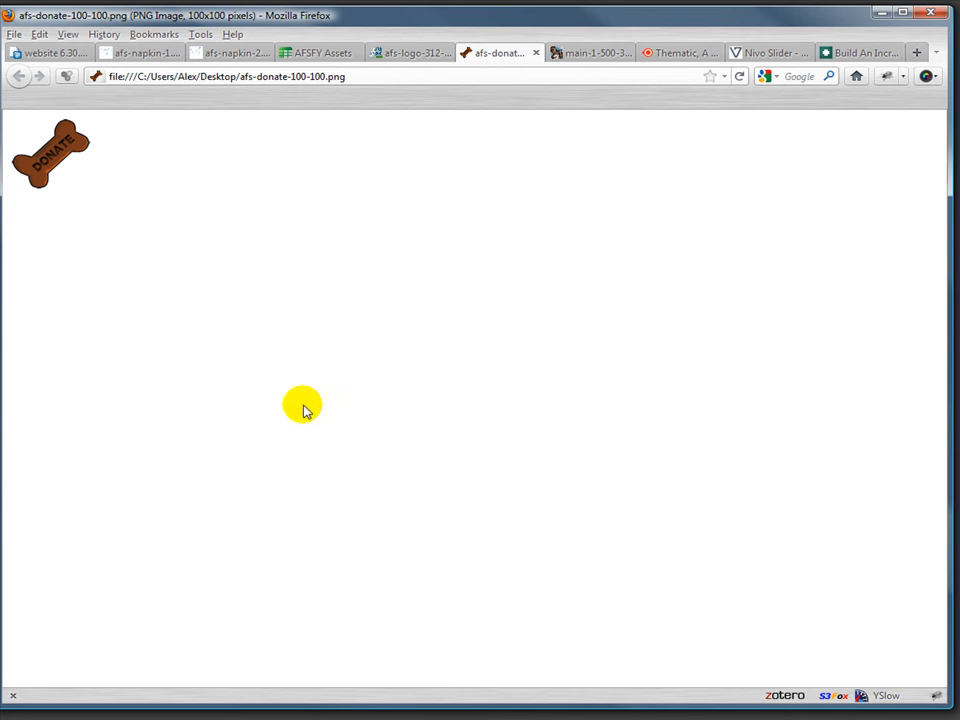
mouse_move(98, 178)
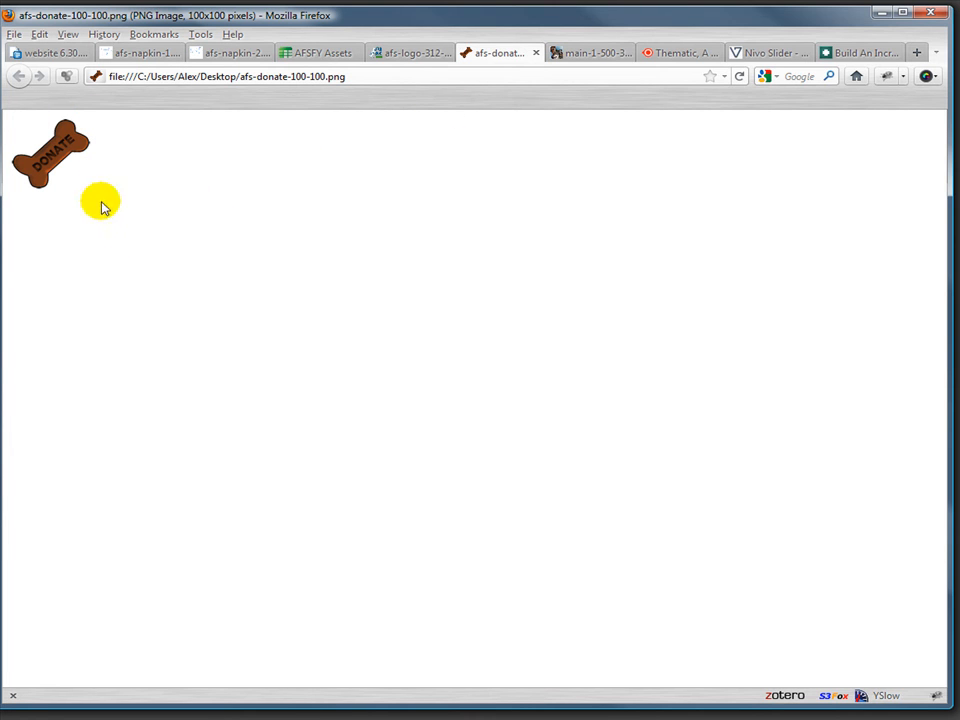
mouse_move(244, 280)
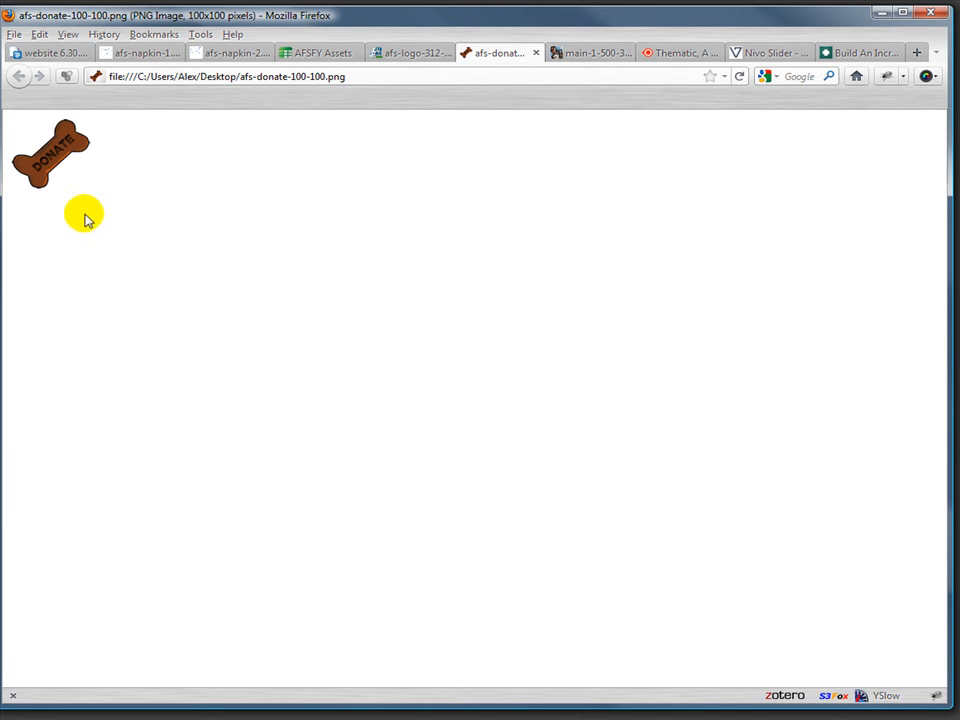
mouse_move(154, 252)
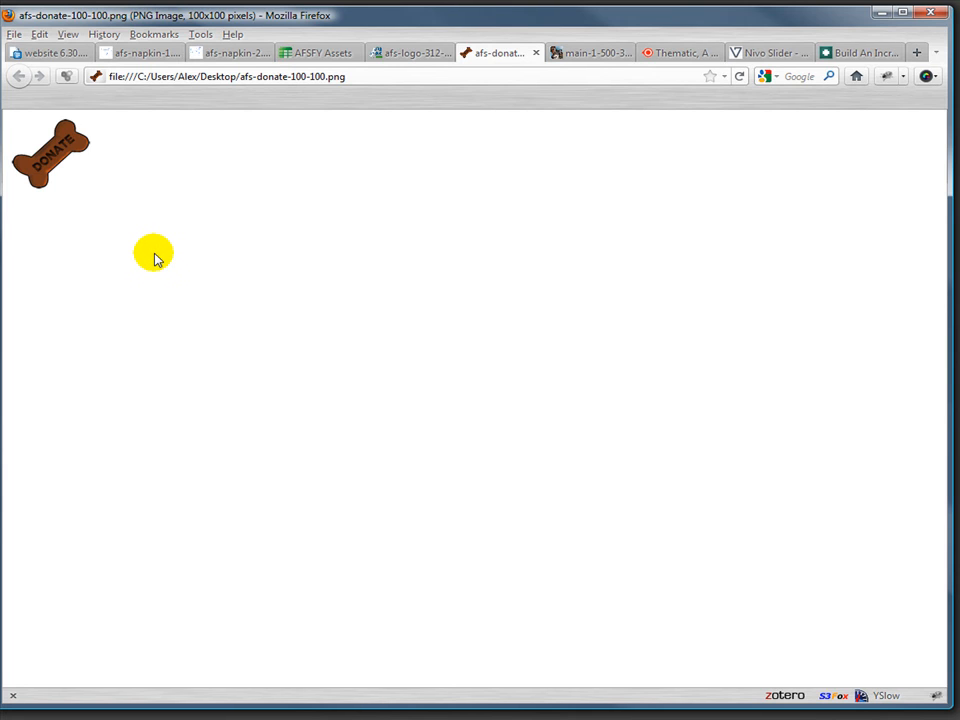
mouse_move(36, 180)
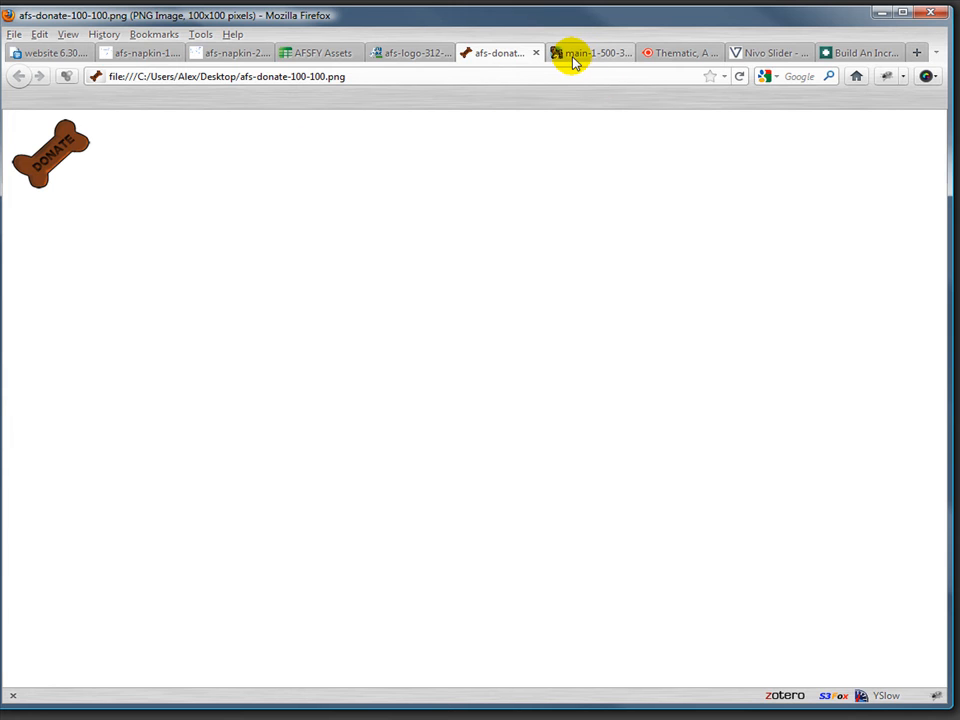
left_click(590, 52)
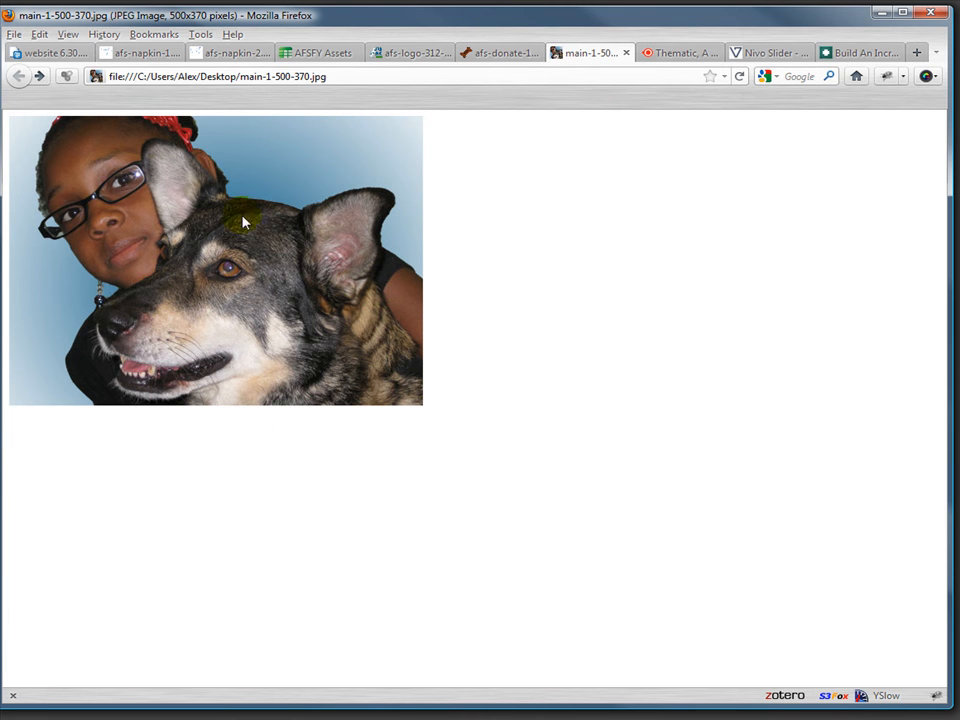
mouse_move(364, 212)
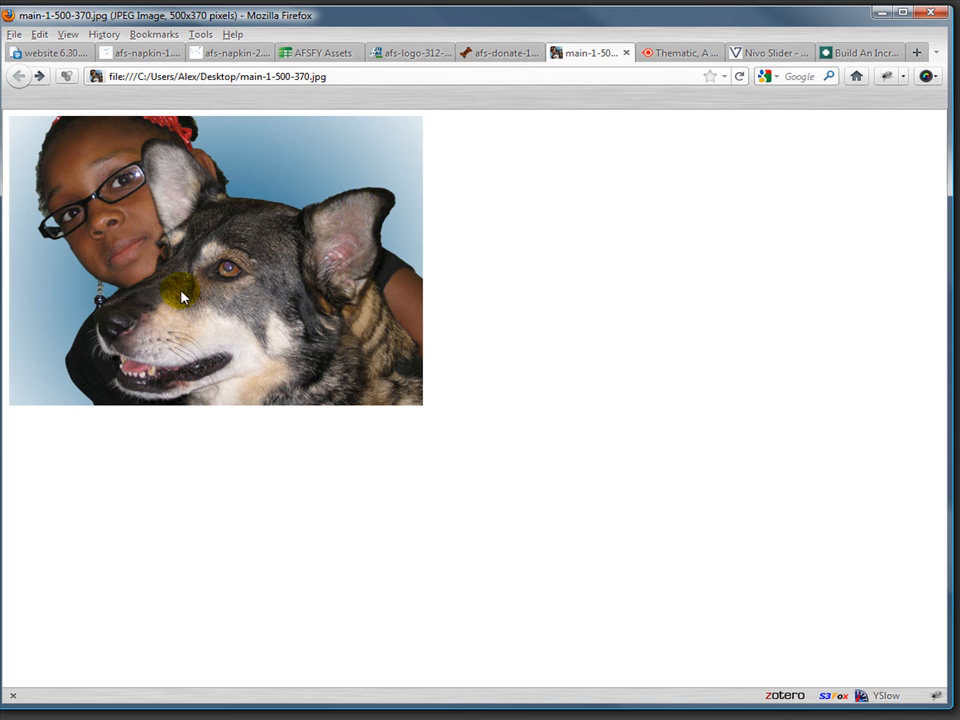
mouse_move(416, 136)
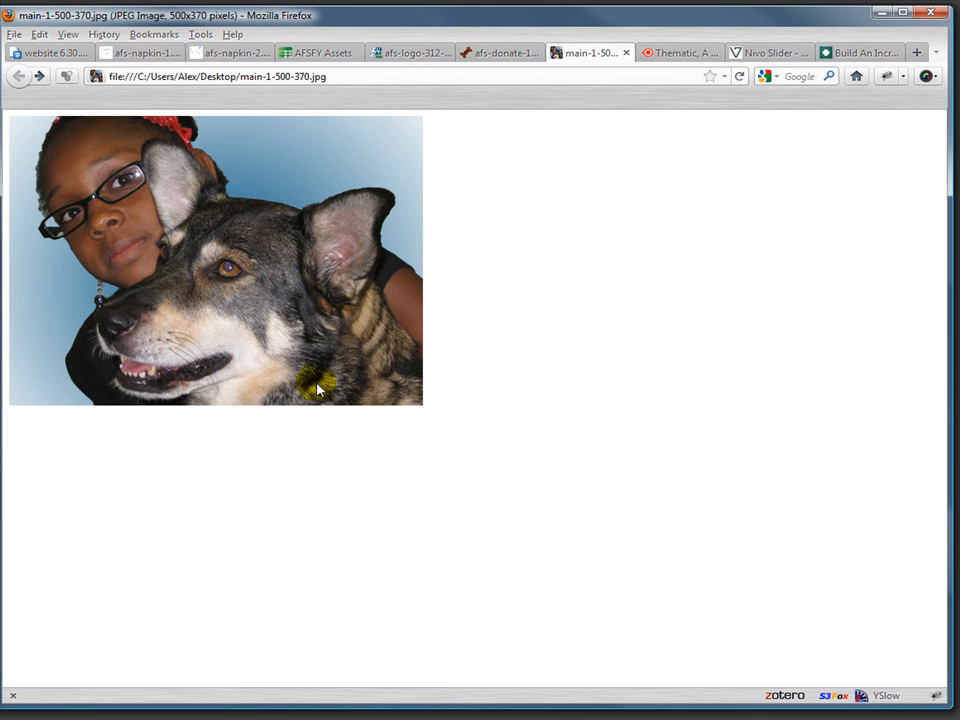
Step: Review the Thematic WordPress framework page, highlighting text, then the Nivo Slider page
left_click(678, 52)
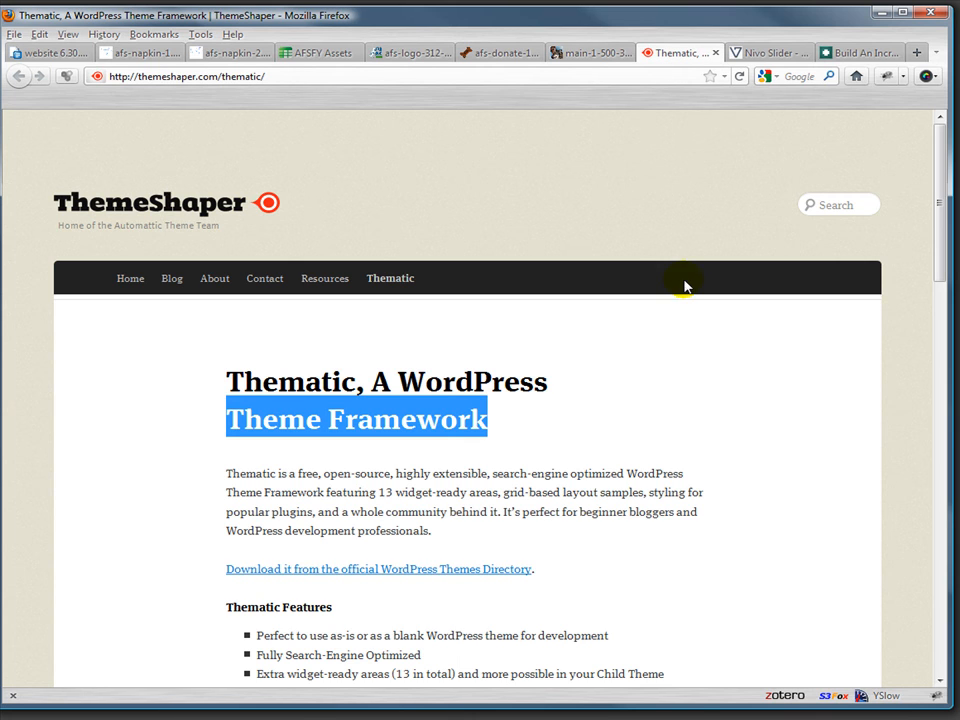
mouse_move(744, 418)
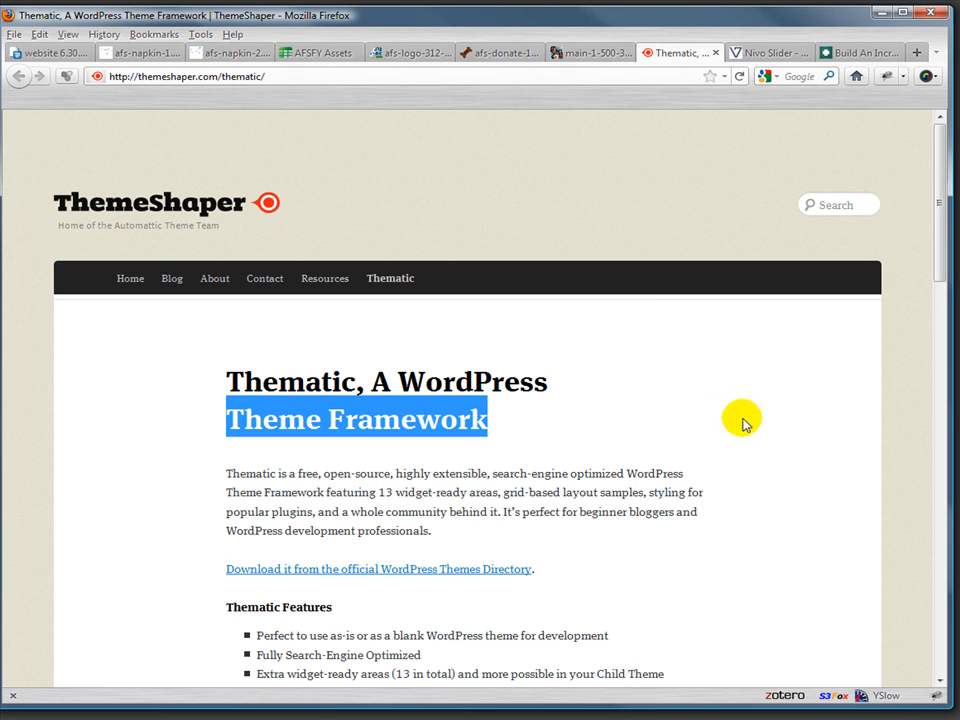
mouse_move(556, 408)
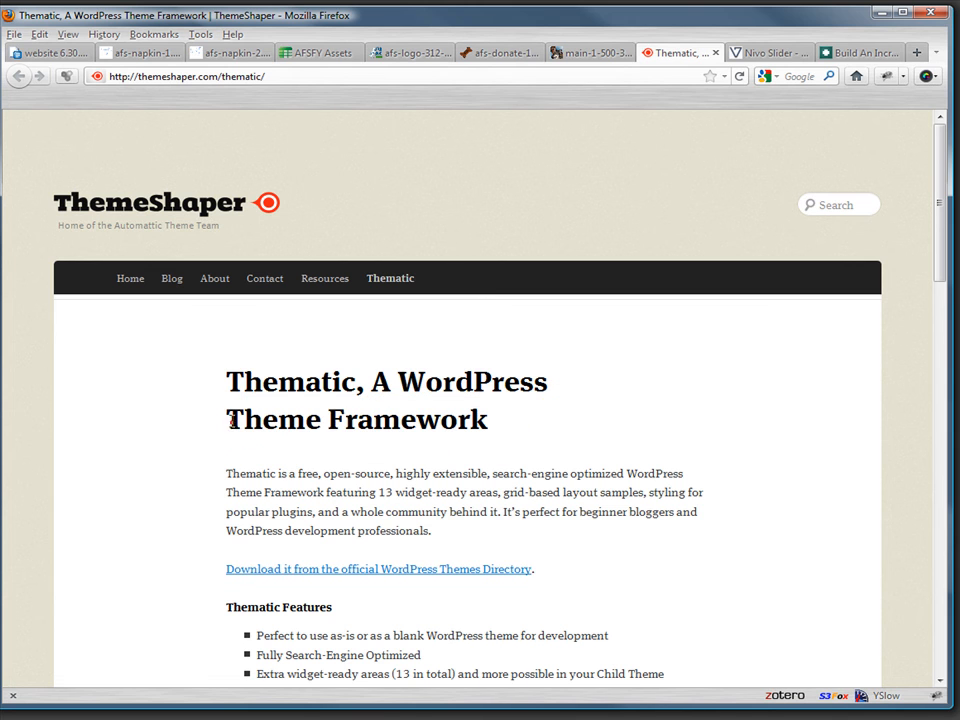
left_click_drag(226, 420, 490, 420)
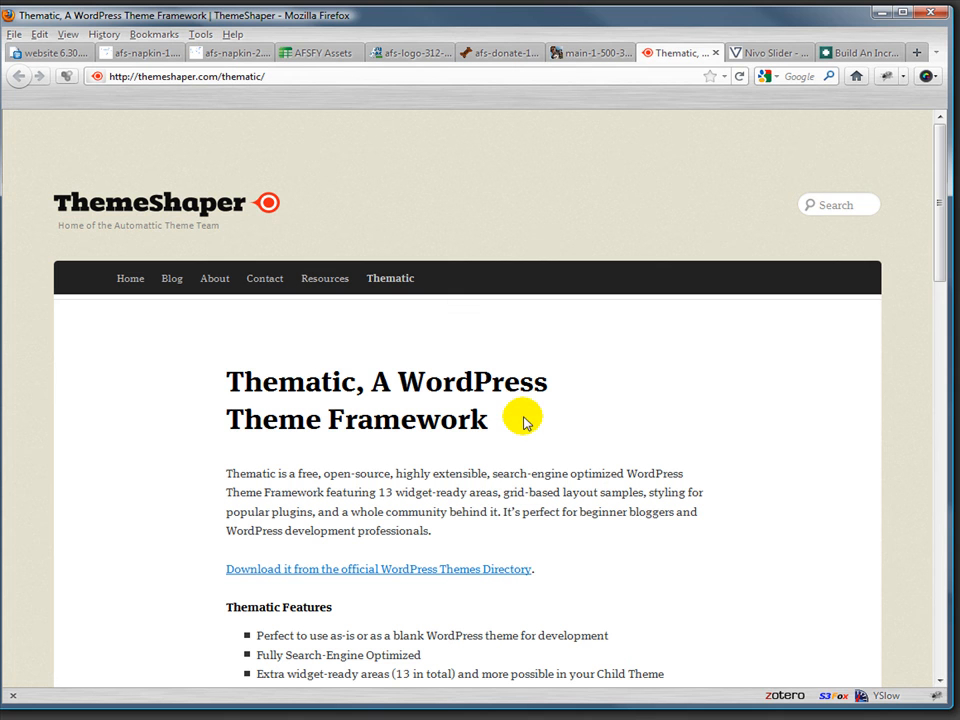
mouse_move(500, 448)
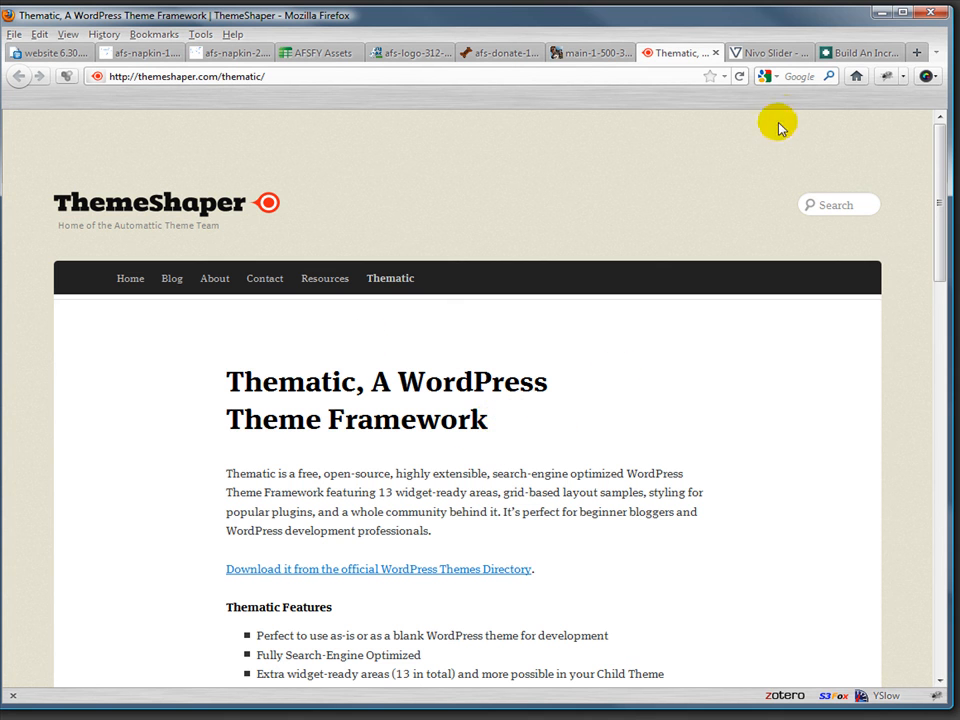
left_click(770, 52)
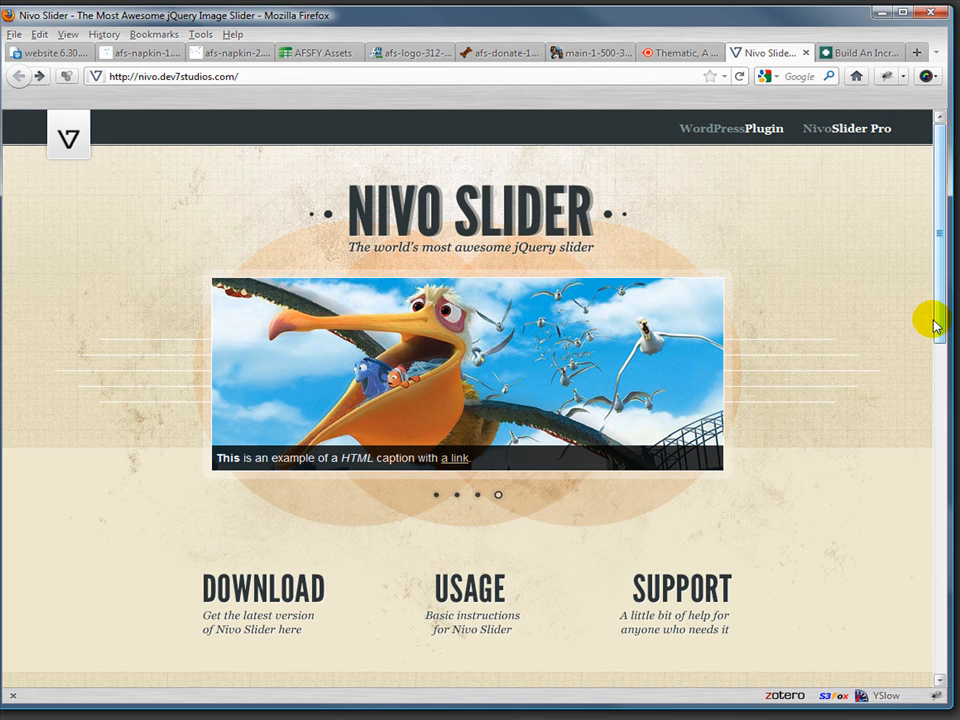
Step: Review the Nettuts jQuery login form tutorial and its Network sites list, returning to Thematic
left_click(858, 52)
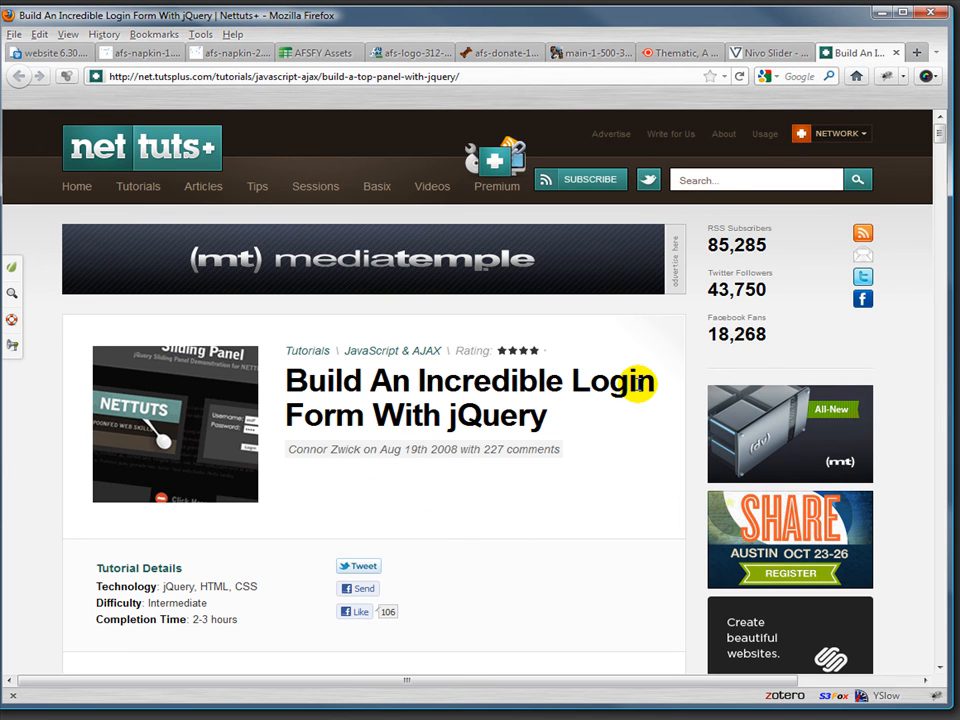
mouse_move(536, 632)
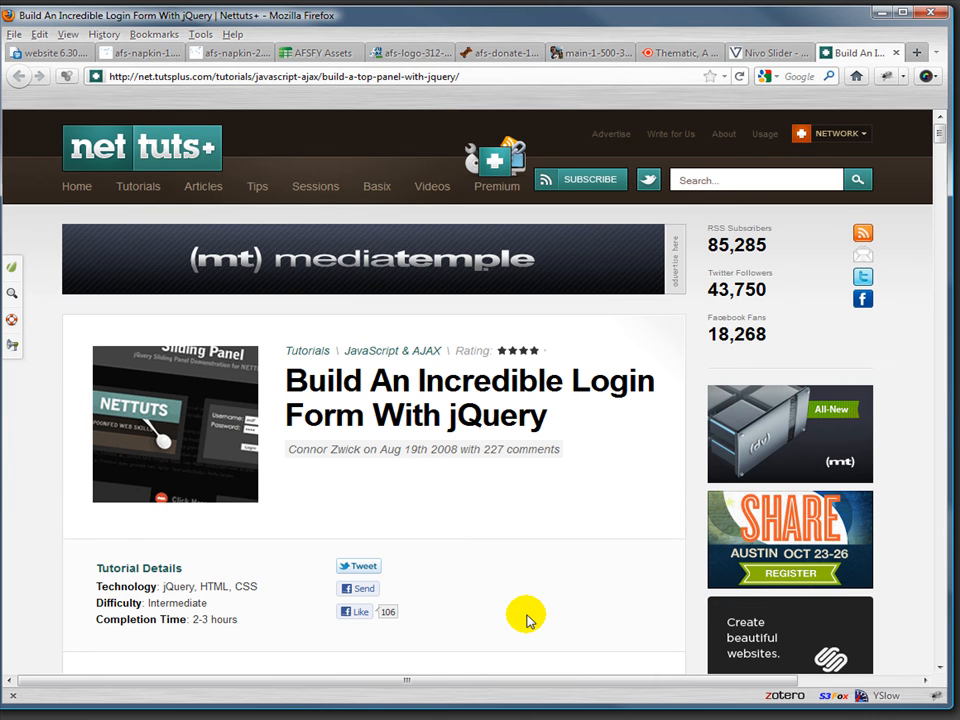
left_click(836, 132)
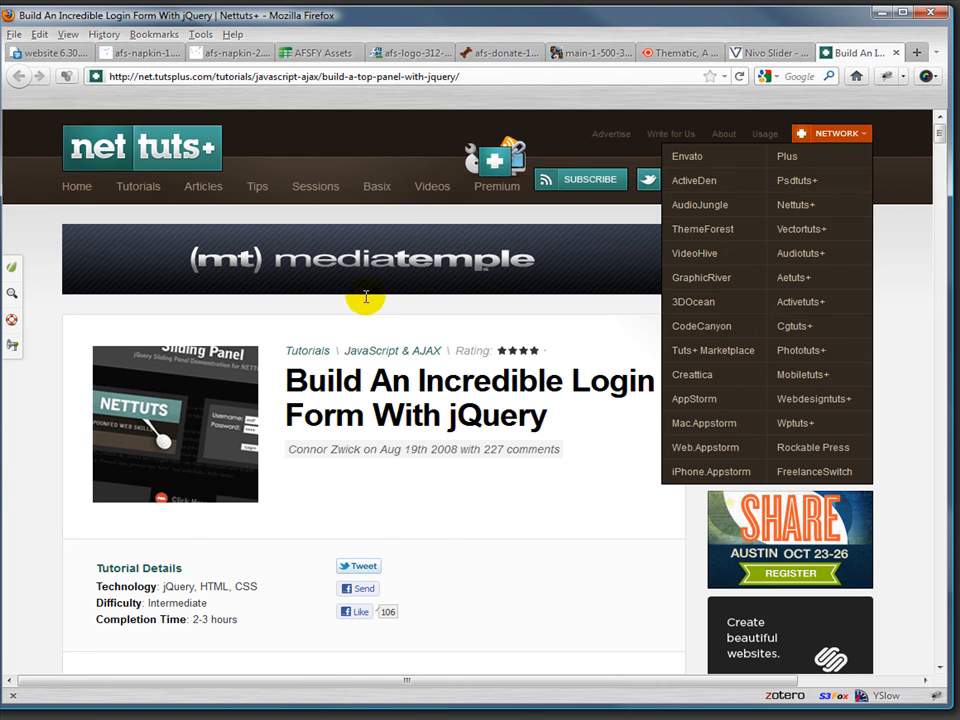
mouse_move(756, 202)
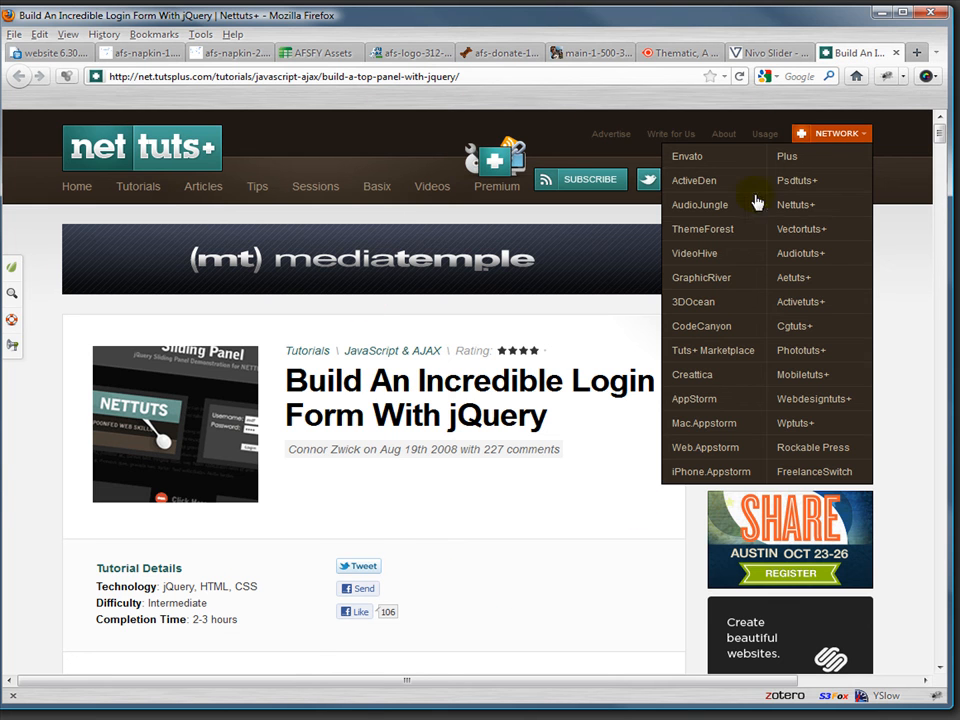
left_click(680, 52)
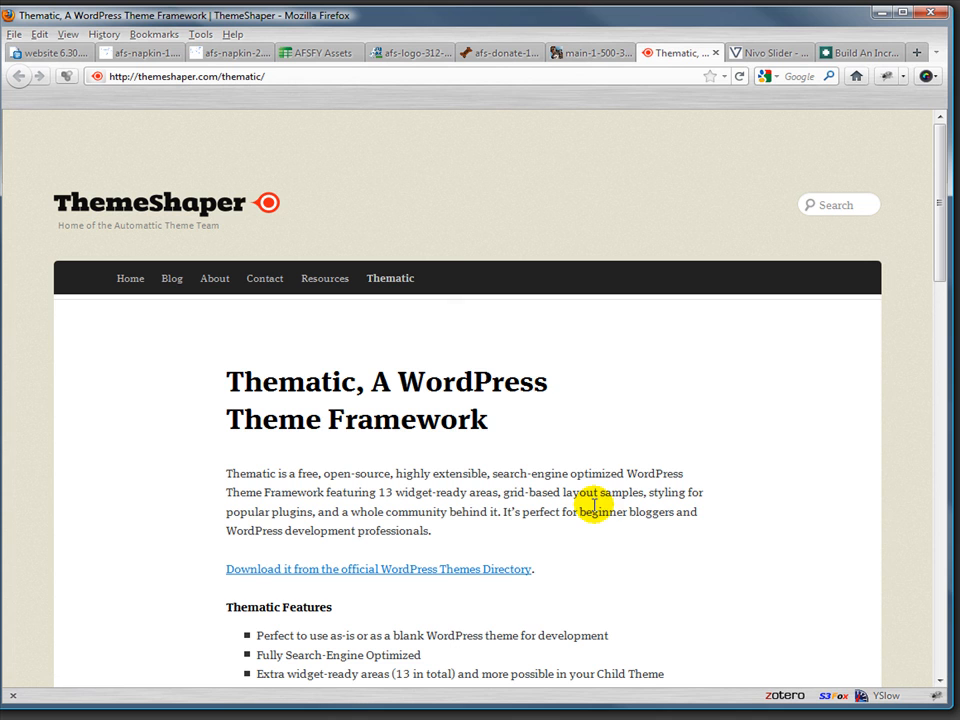
mouse_move(790, 456)
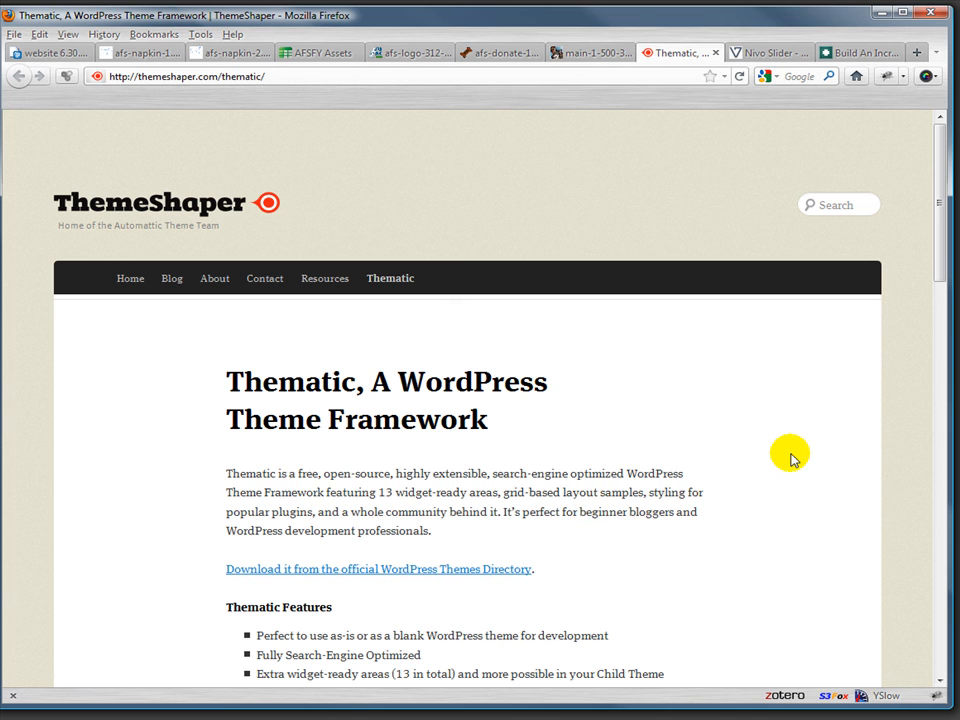